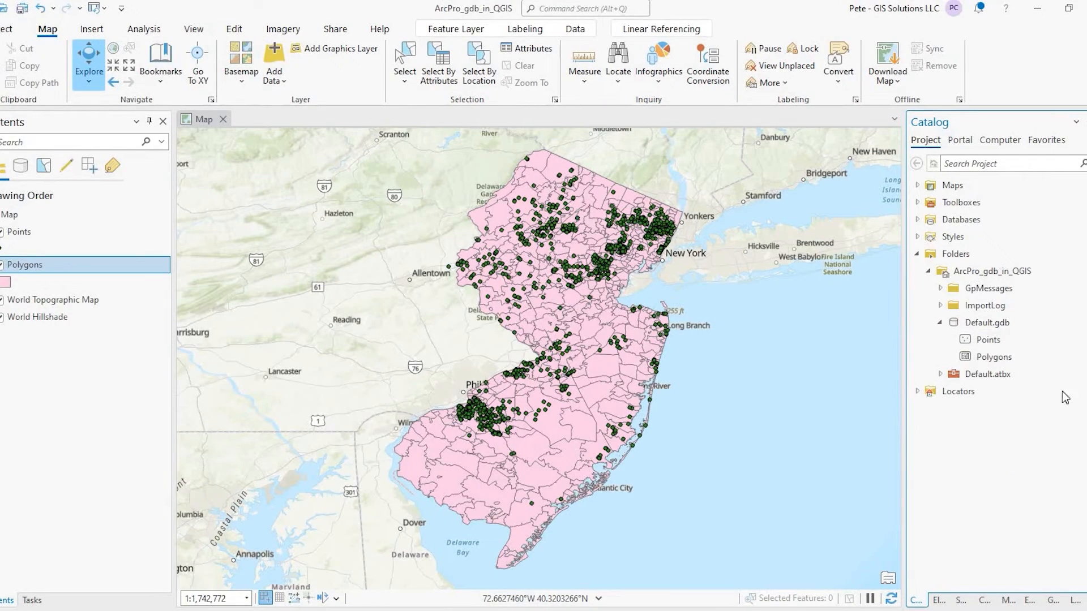
pyautogui.moveTo(993, 357)
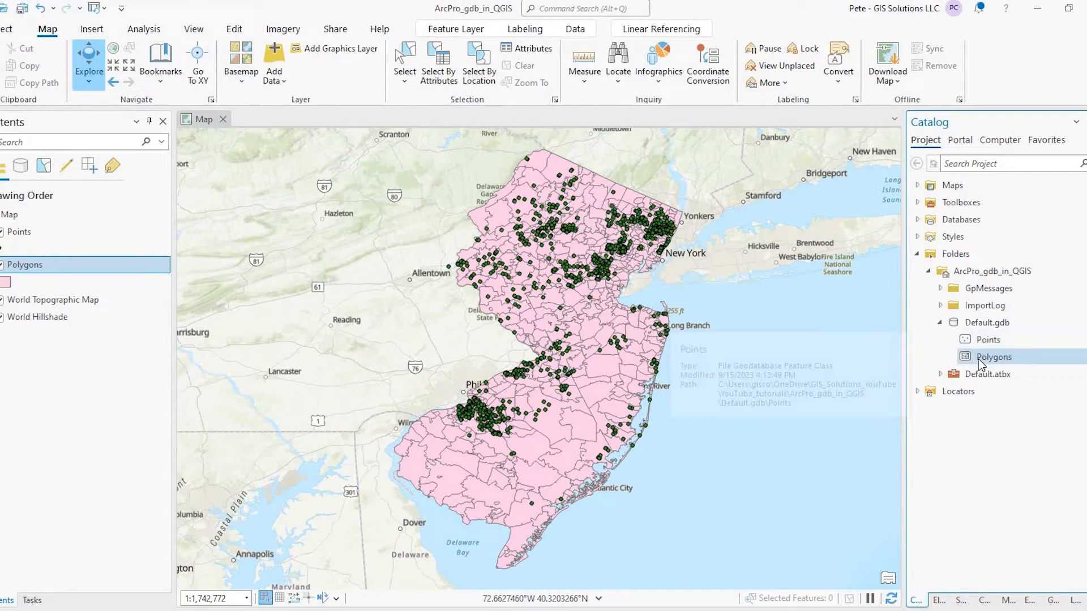
pyautogui.moveTo(985, 339)
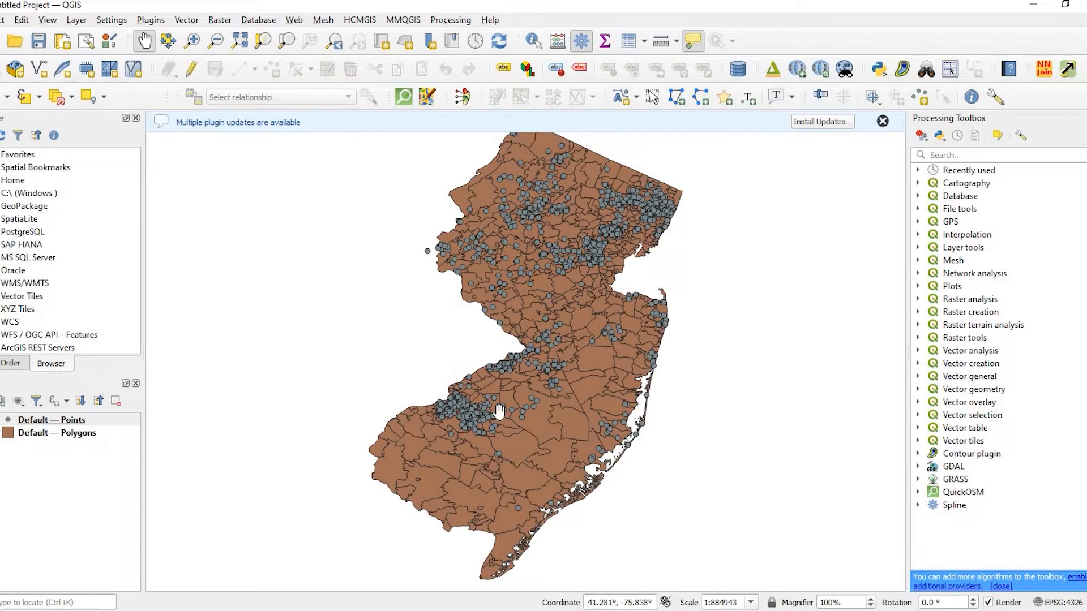
pyautogui.moveTo(193, 374)
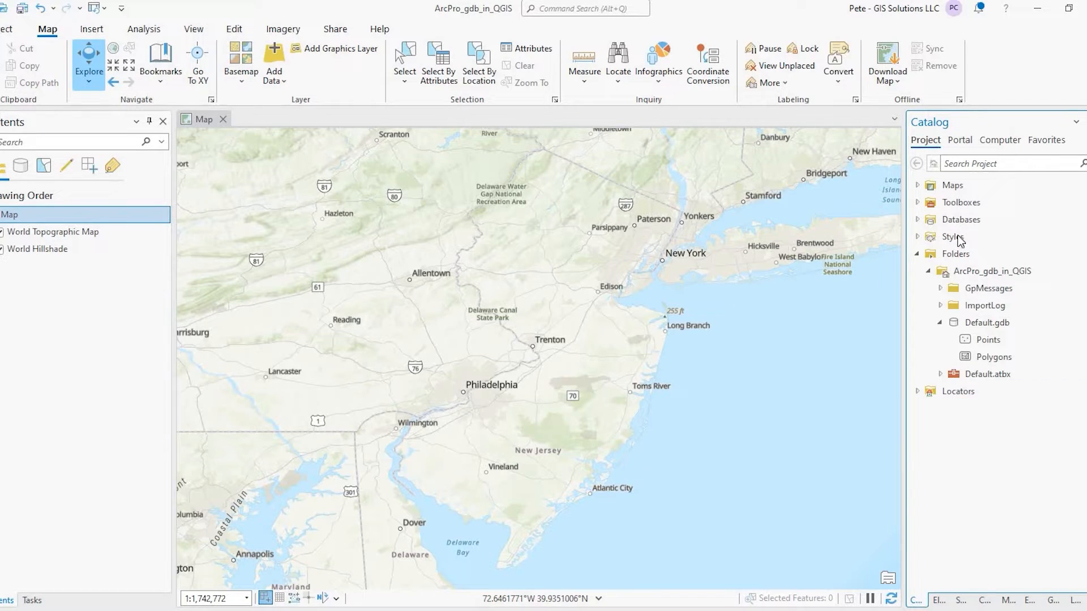
pyautogui.moveTo(967, 336)
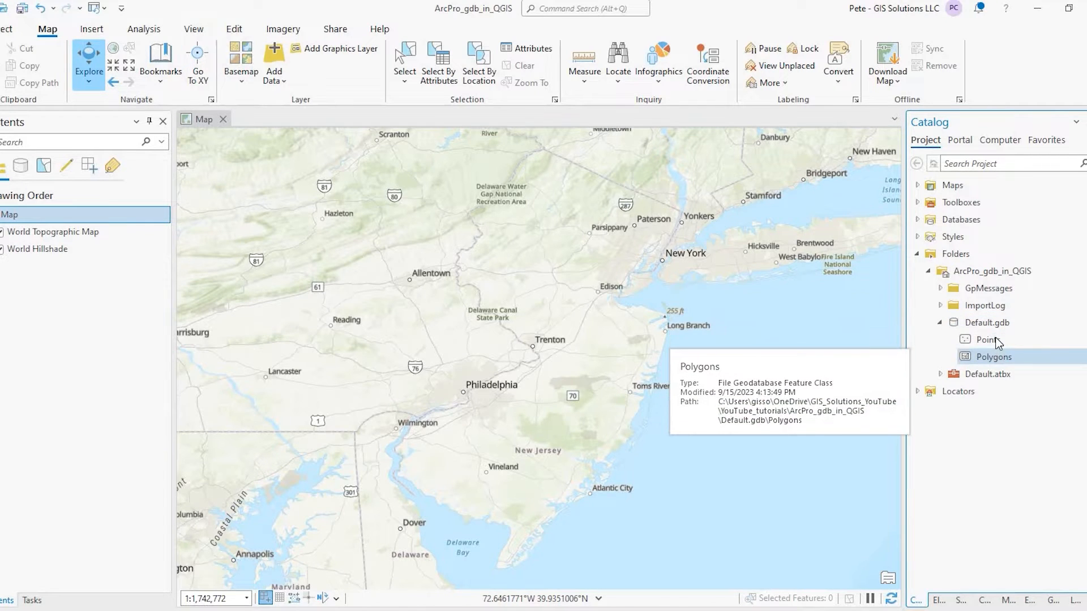
# - Add the Points and Polygons feature classes from Default.gdb to the ArcGIS Pro map
pyautogui.click(987, 340)
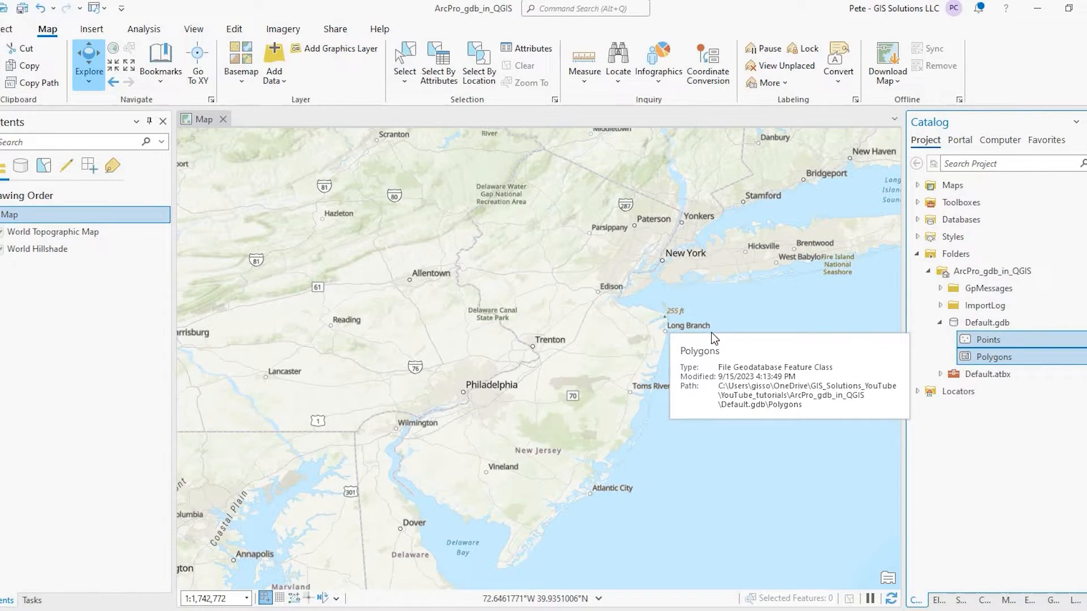
pyautogui.doubleClick(993, 356)
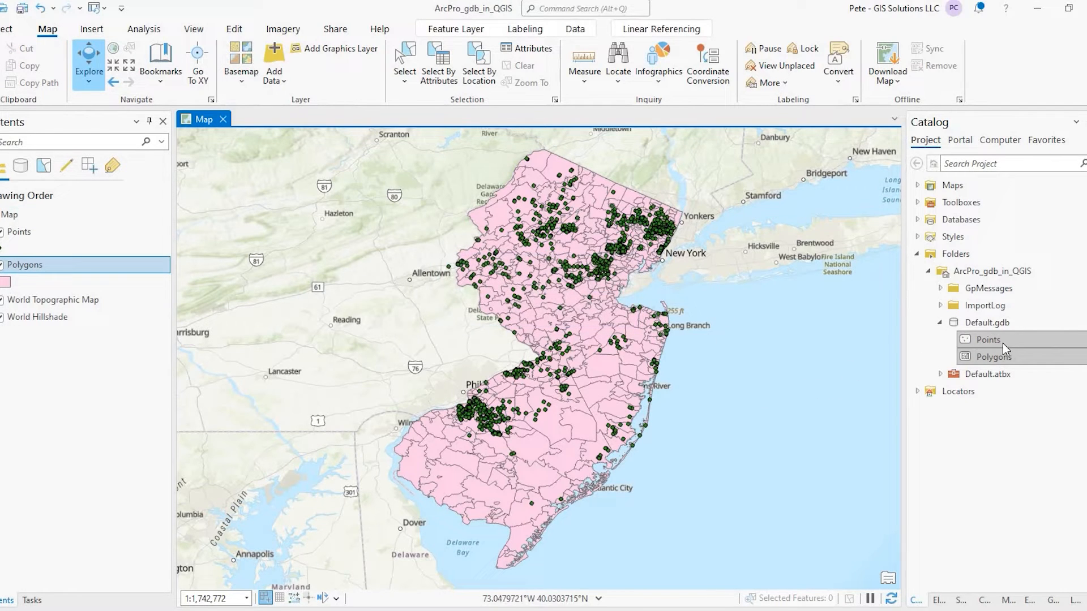
pyautogui.moveTo(988, 340)
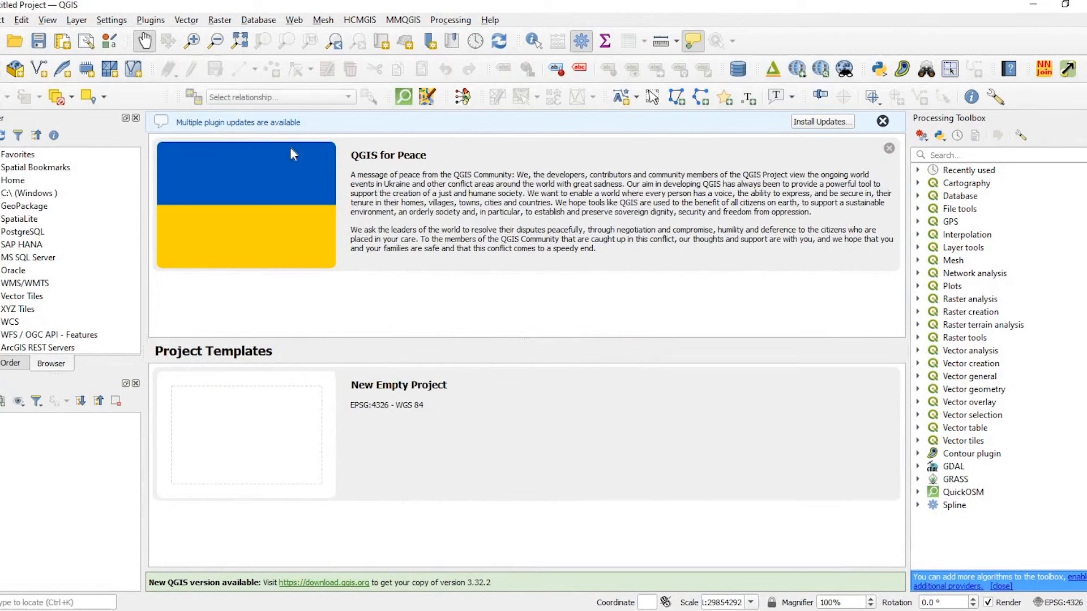
pyautogui.moveTo(175, 189)
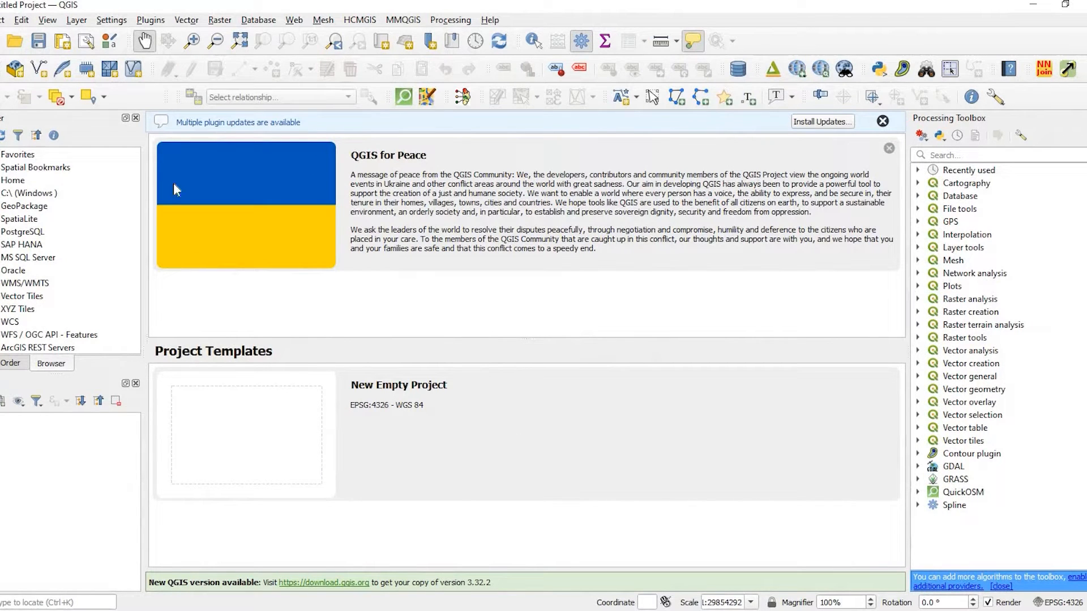
pyautogui.moveTo(78, 20)
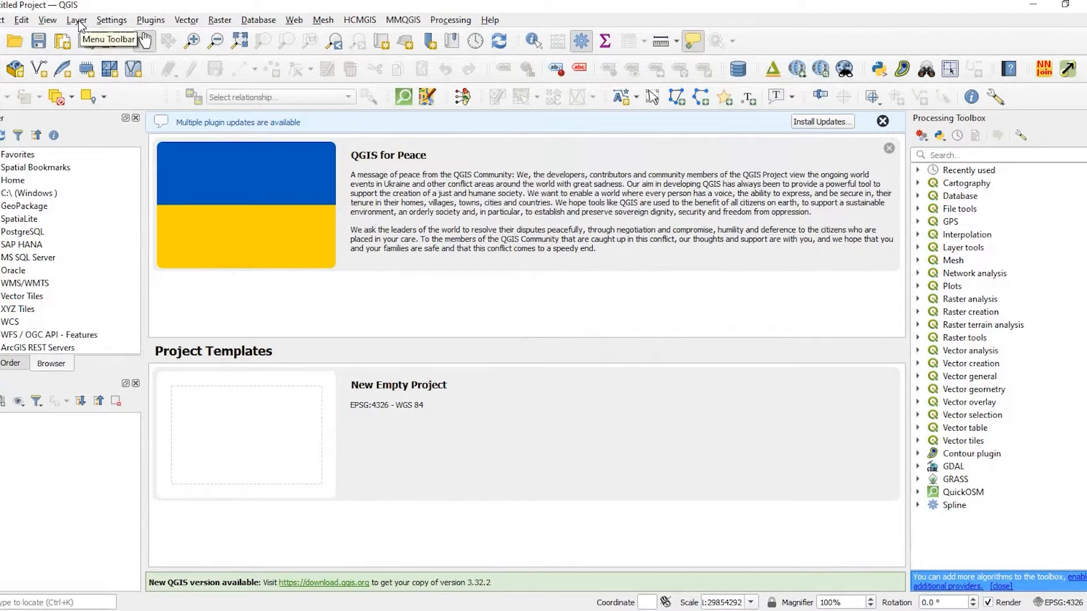
# - Bring up the Data Source Manager for adding a vector layer via Layer > Add Layer
pyautogui.click(75, 19)
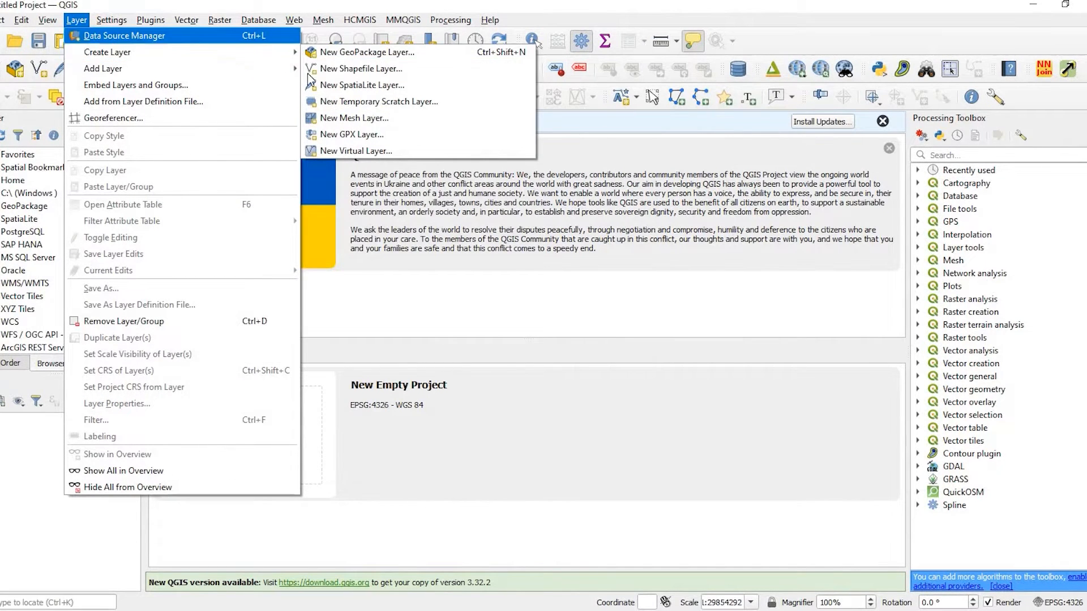
pyautogui.moveTo(104, 68)
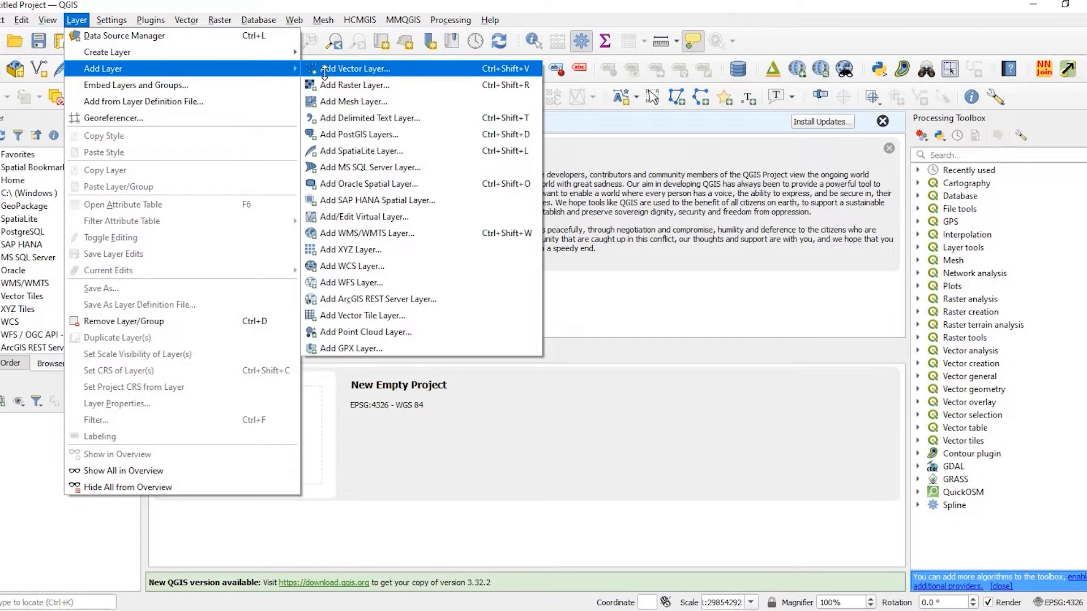
pyautogui.click(354, 68)
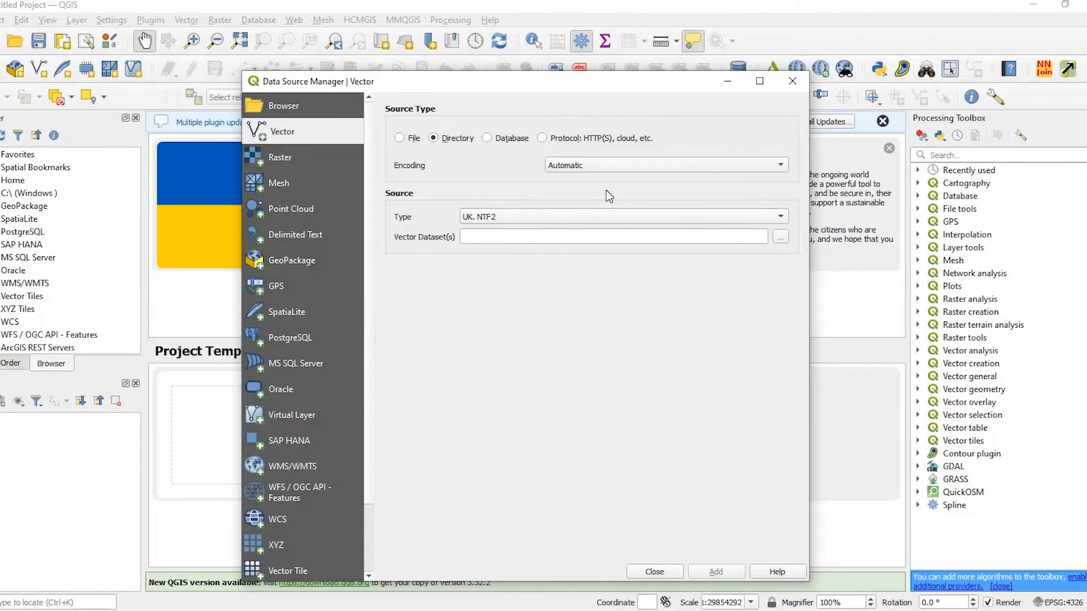
# - Try the File source and cancel its browser, then set the source type to Directory
pyautogui.click(400, 138)
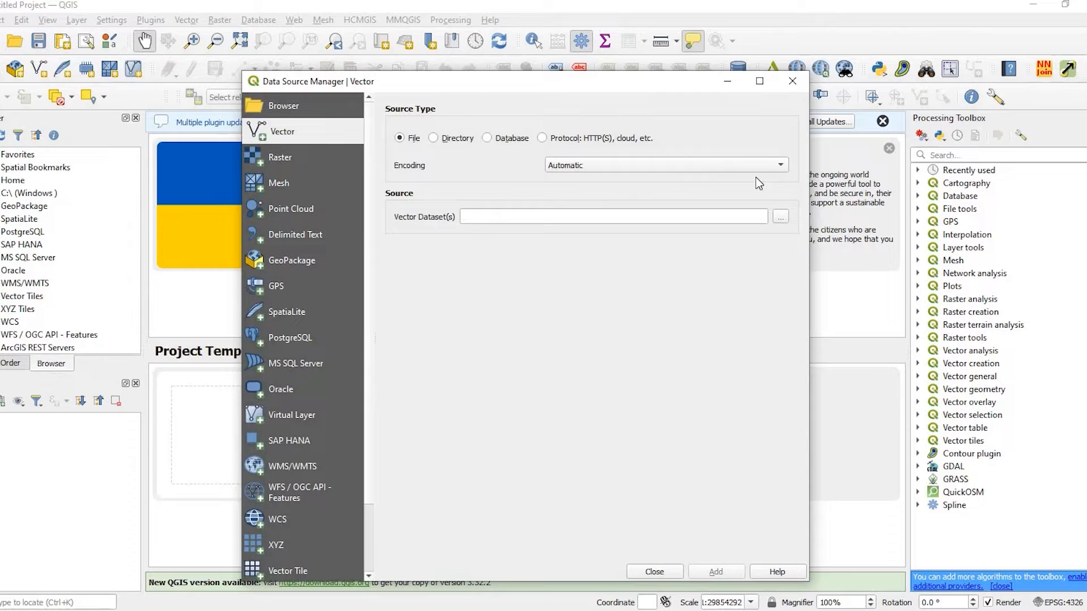
pyautogui.moveTo(786, 215)
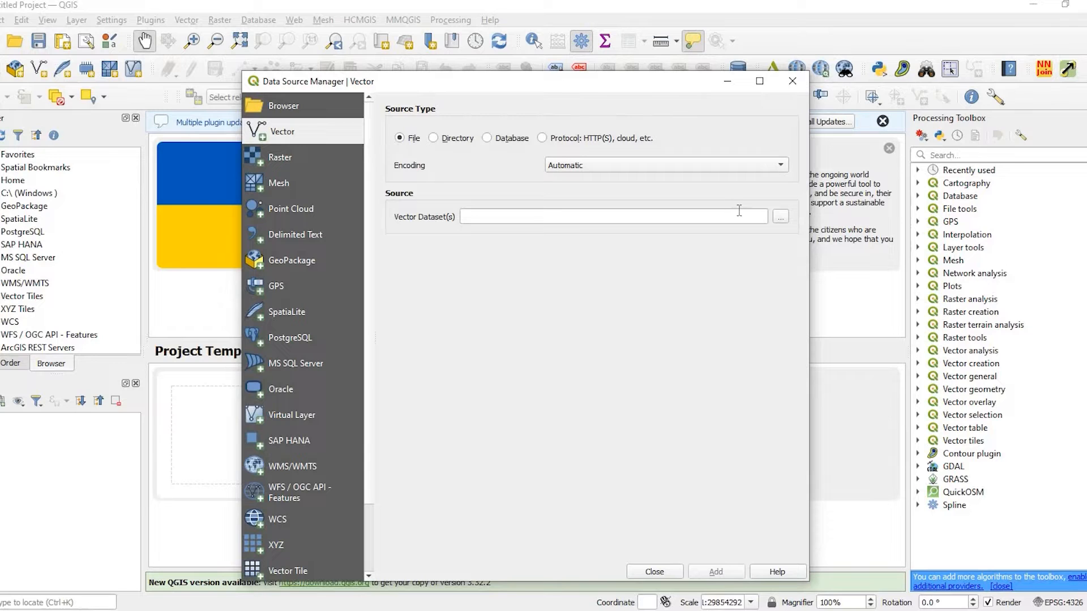
pyautogui.moveTo(506, 180)
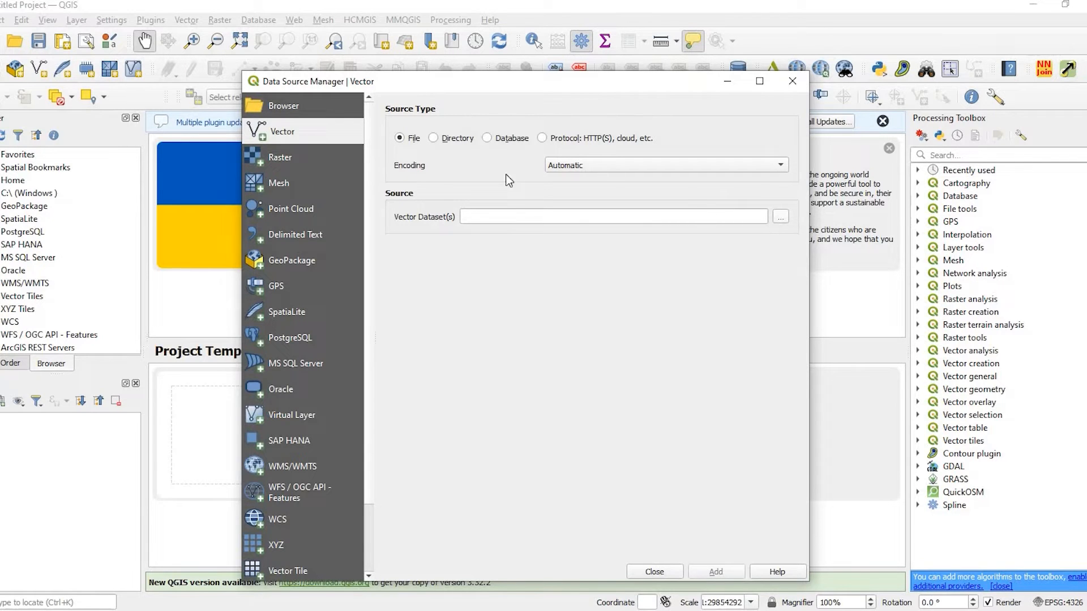
pyautogui.click(779, 216)
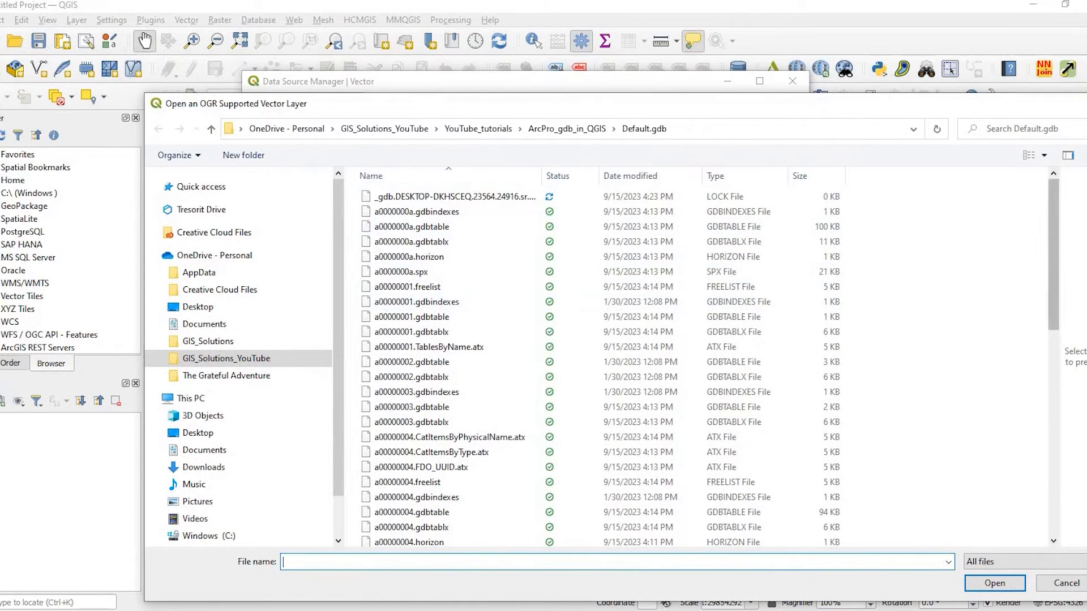
pyautogui.click(1047, 584)
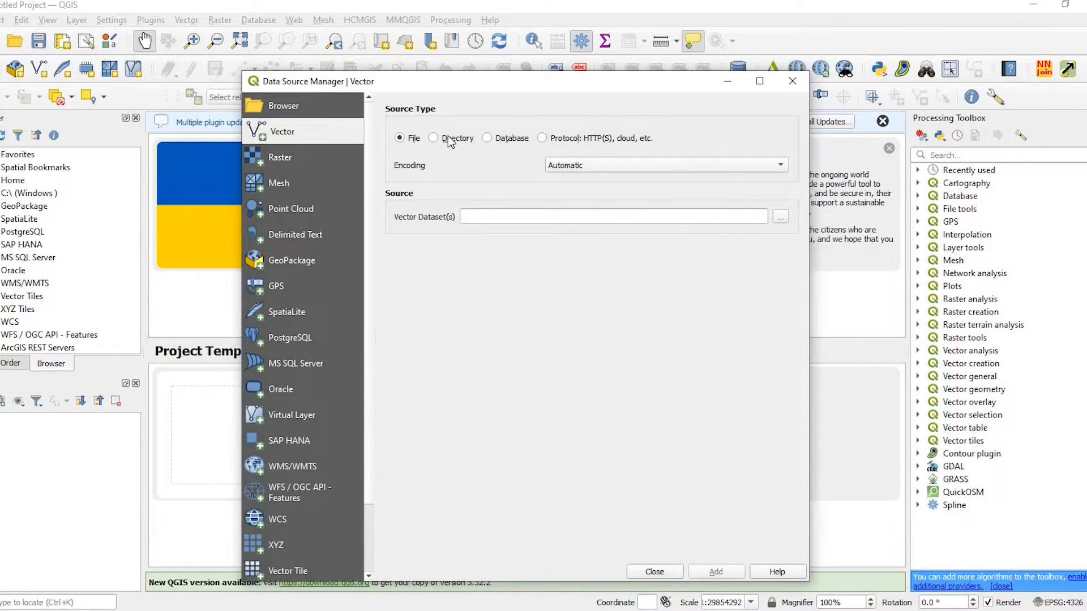
pyautogui.click(433, 138)
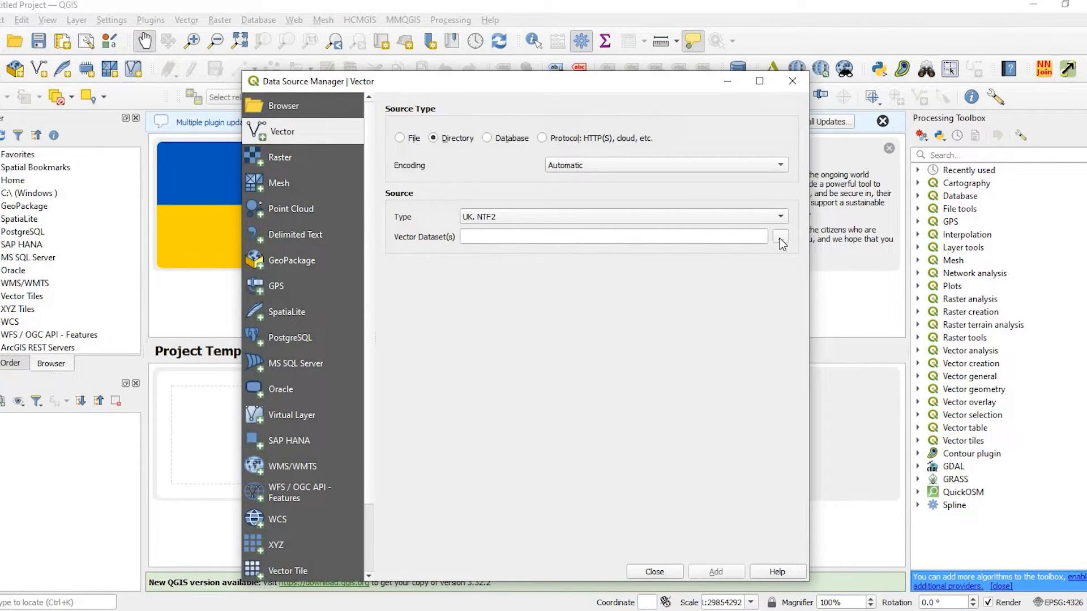
# - Choose the Default.gdb folder under ArcPro_gdb_in_QGIS as the vector dataset source
pyautogui.click(779, 237)
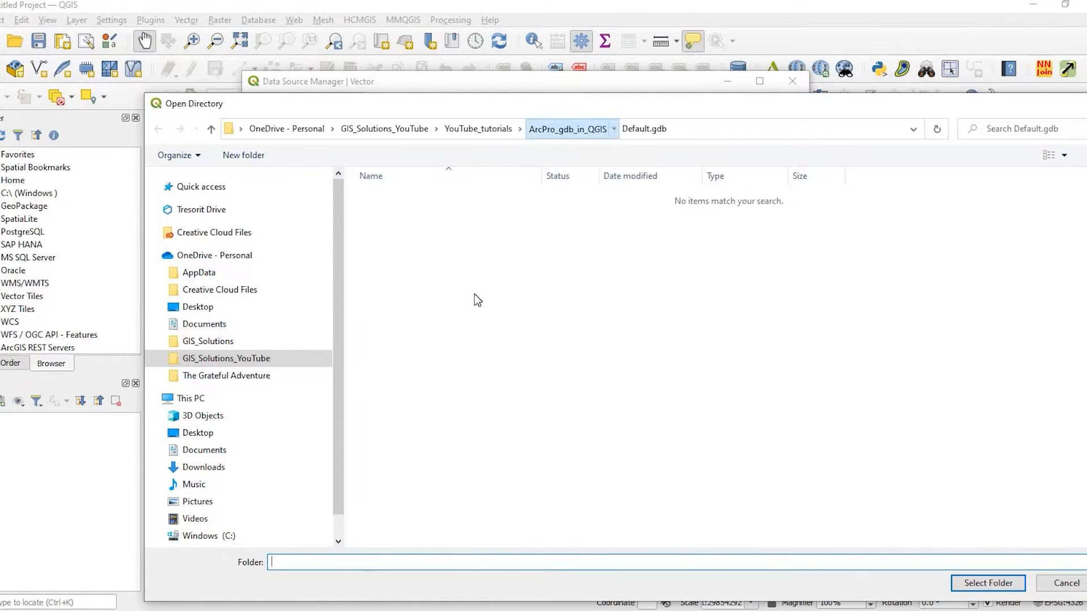
pyautogui.click(567, 128)
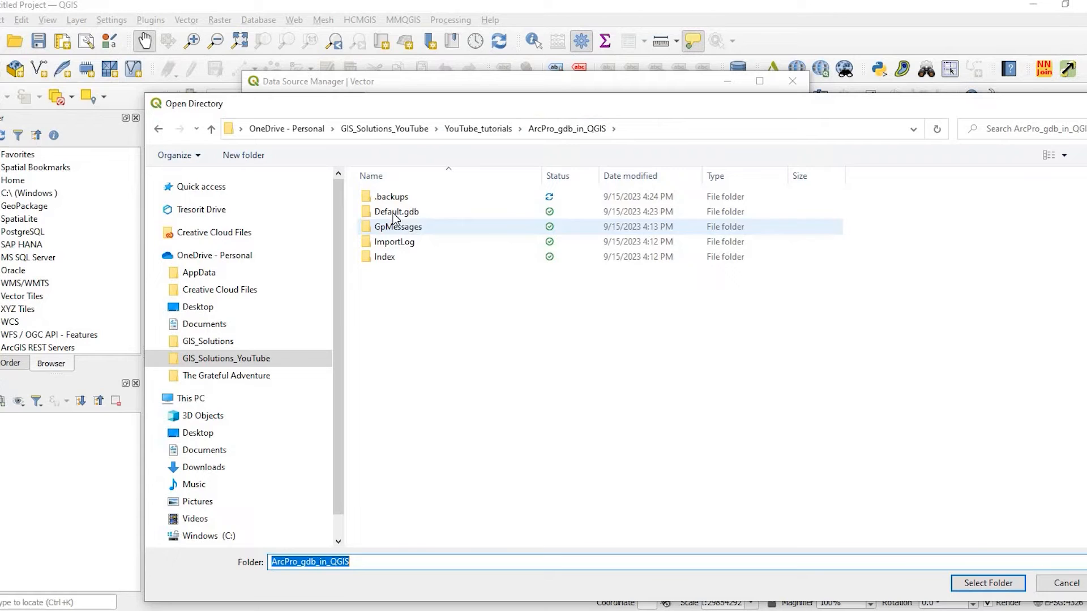
pyautogui.moveTo(395, 212)
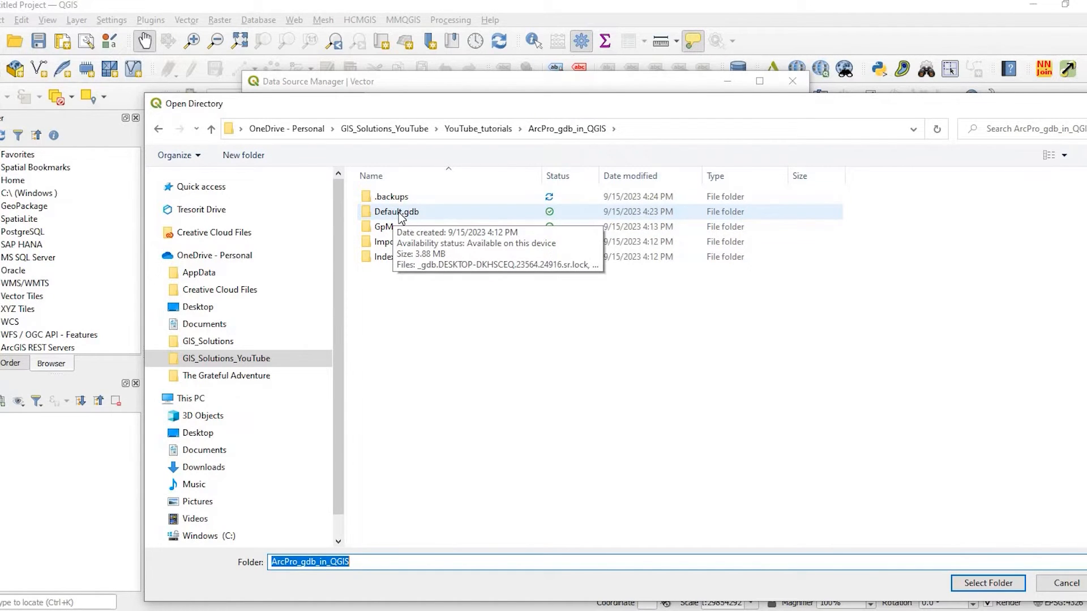
pyautogui.moveTo(393, 221)
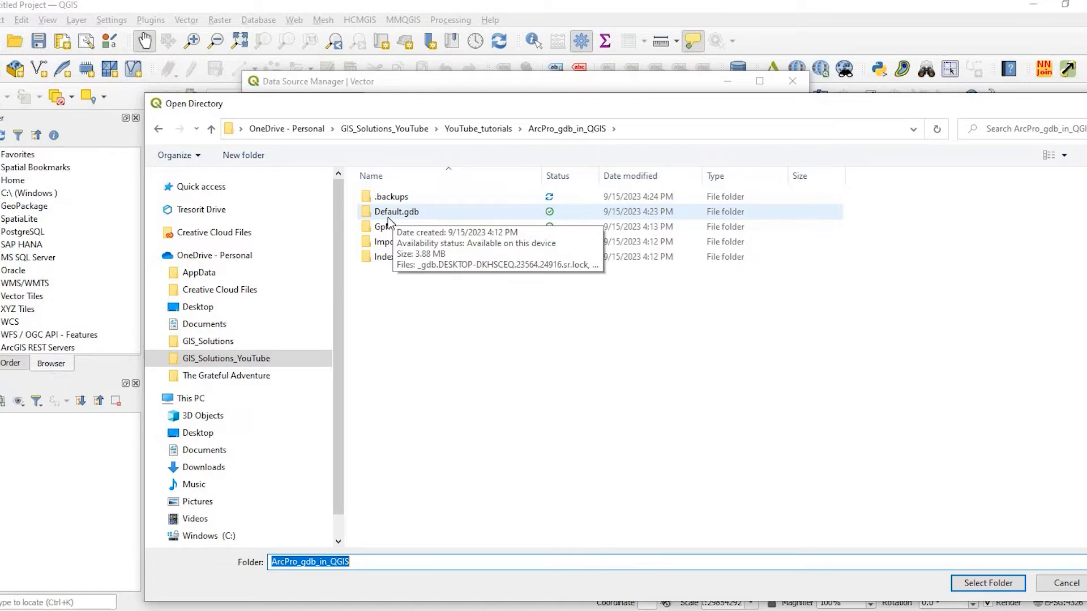
pyautogui.moveTo(395, 222)
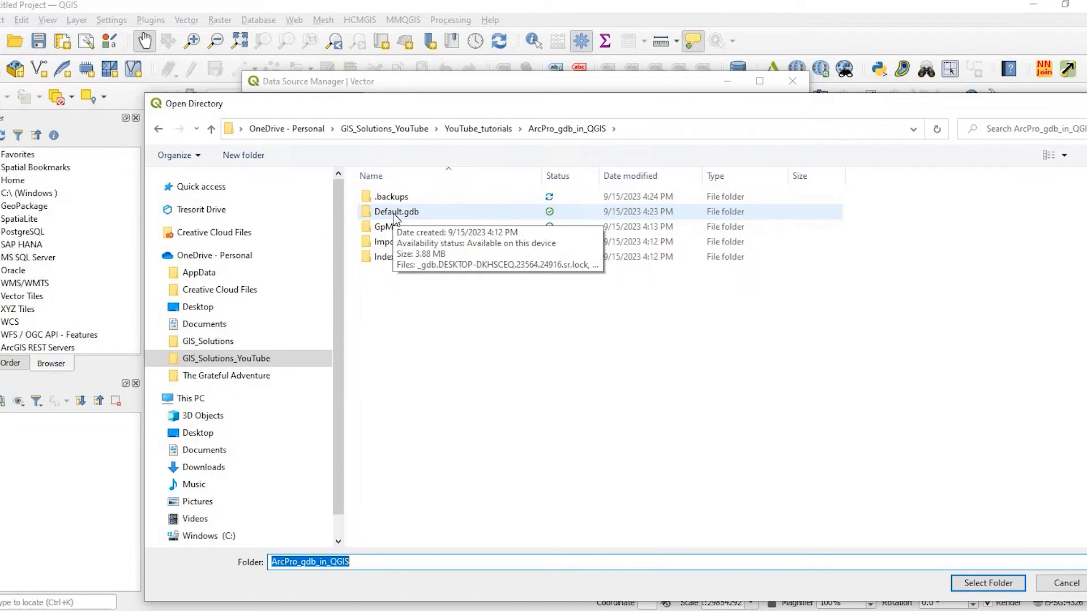
pyautogui.click(396, 212)
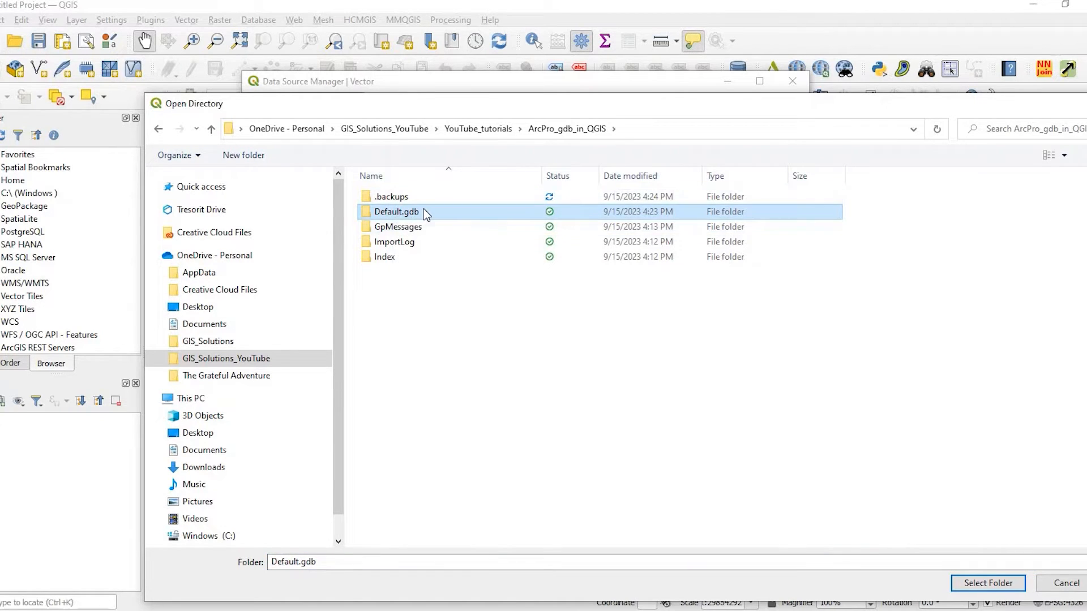
pyautogui.moveTo(396, 212)
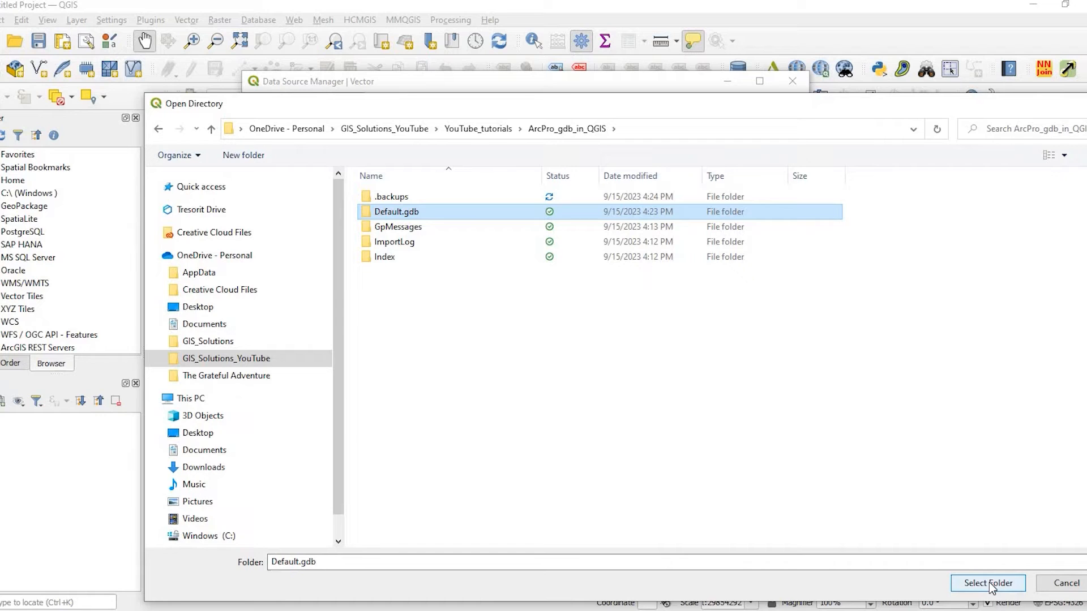
pyautogui.click(985, 583)
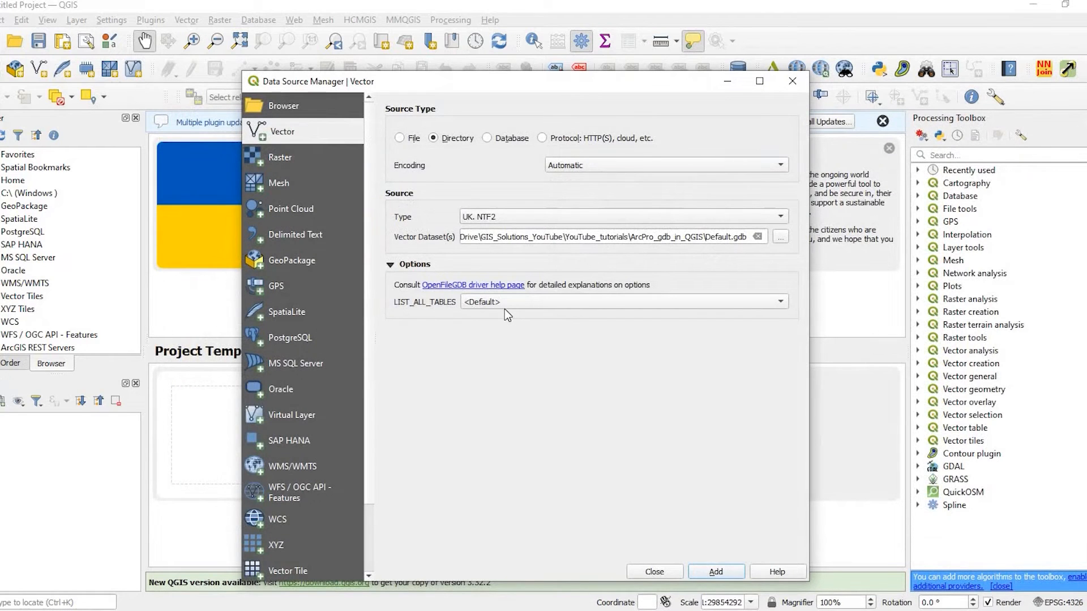
pyautogui.moveTo(468, 312)
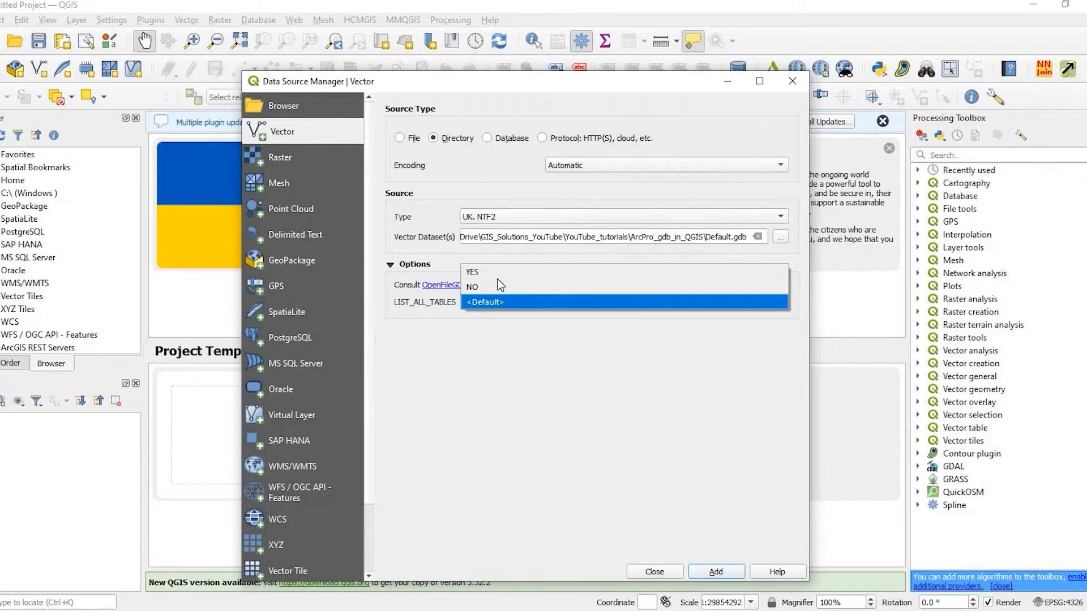
# - Set the OpenFileGDB option LIST_ALL_TABLES to YES
pyautogui.click(471, 272)
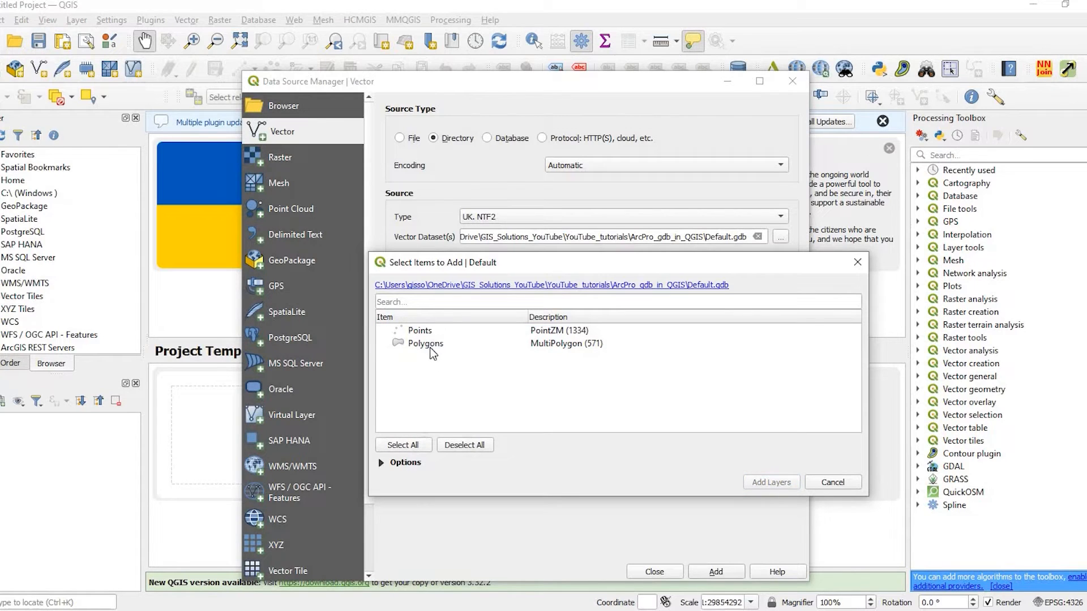
# - Add the selected Points and Polygons items as project layers and return to the map
pyautogui.click(419, 330)
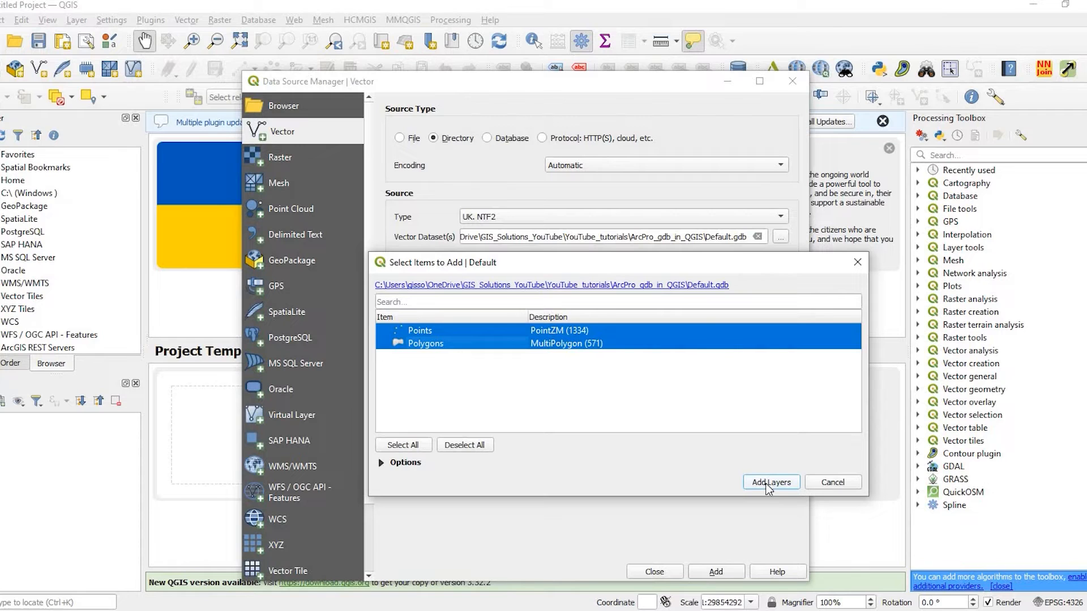
pyautogui.click(770, 483)
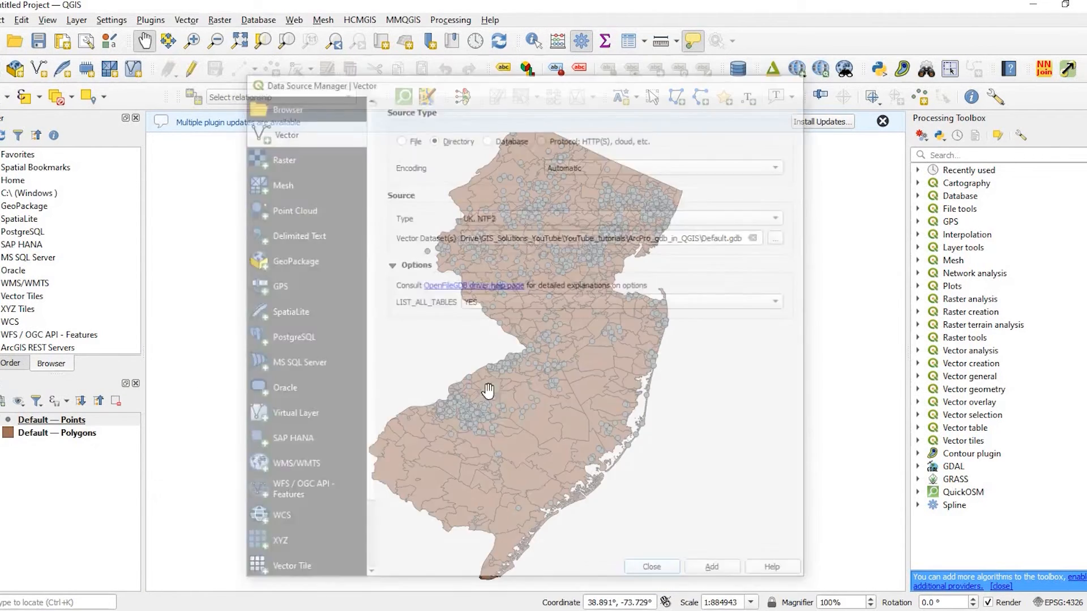
pyautogui.click(650, 566)
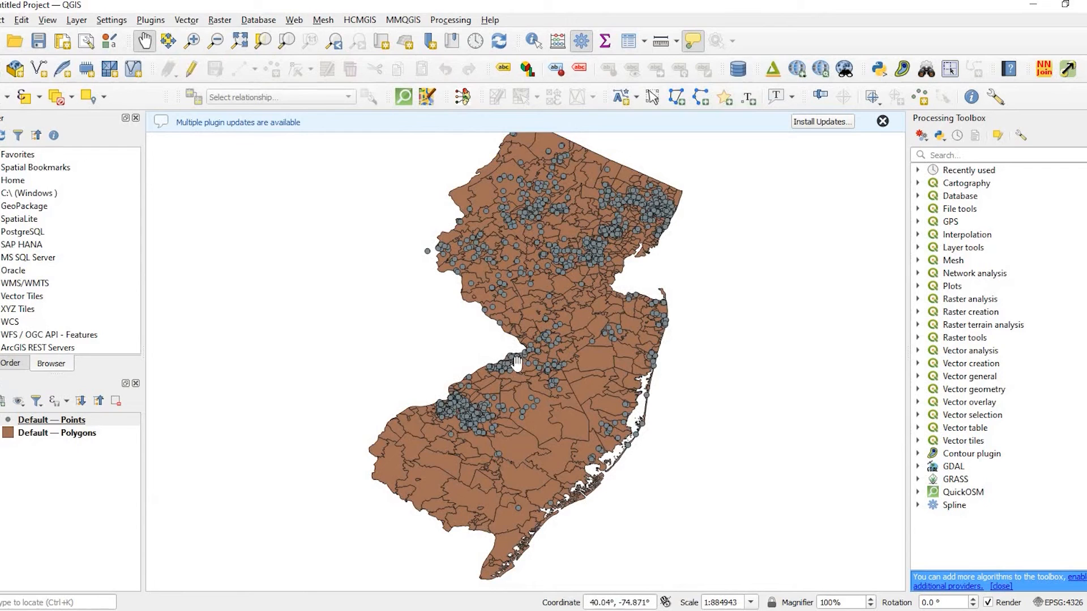